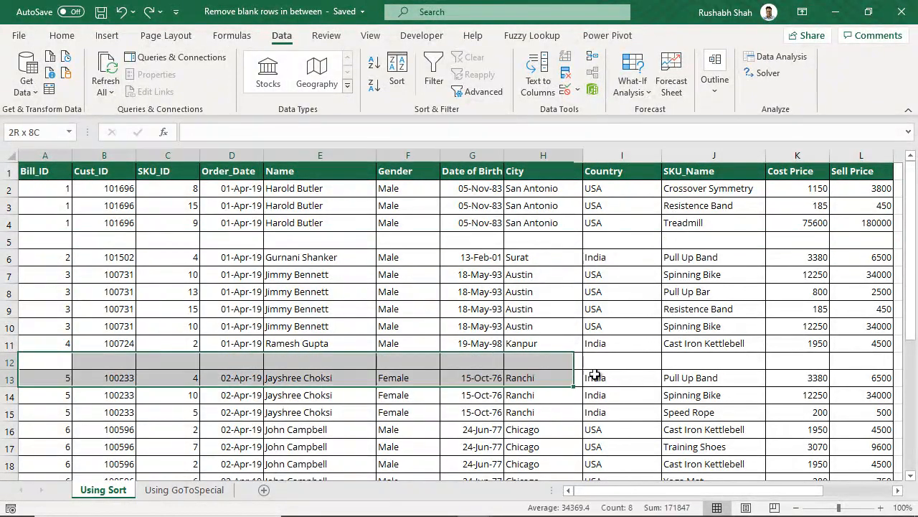
- Sort the sales data by Bill_ID, smallest to largest, via the Sort dialog
scroll(down, 3)
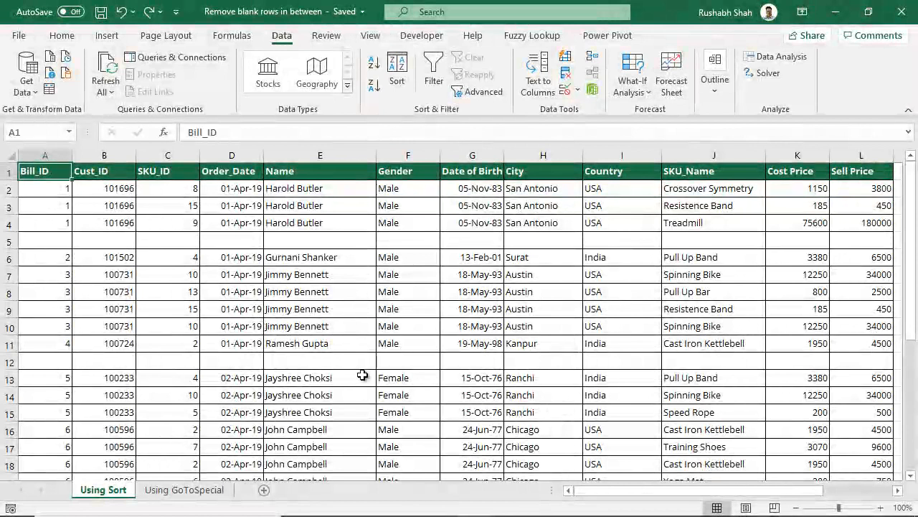
mouse_move(416, 394)
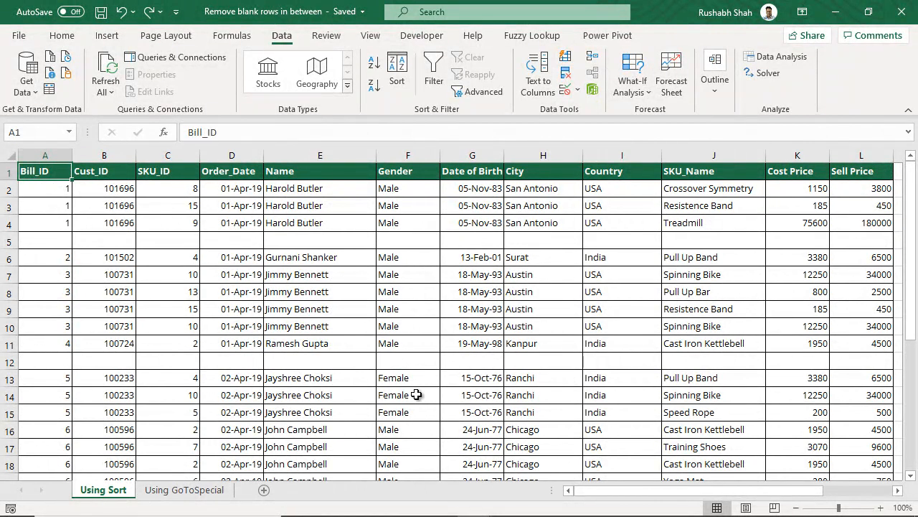
scroll(down, 3)
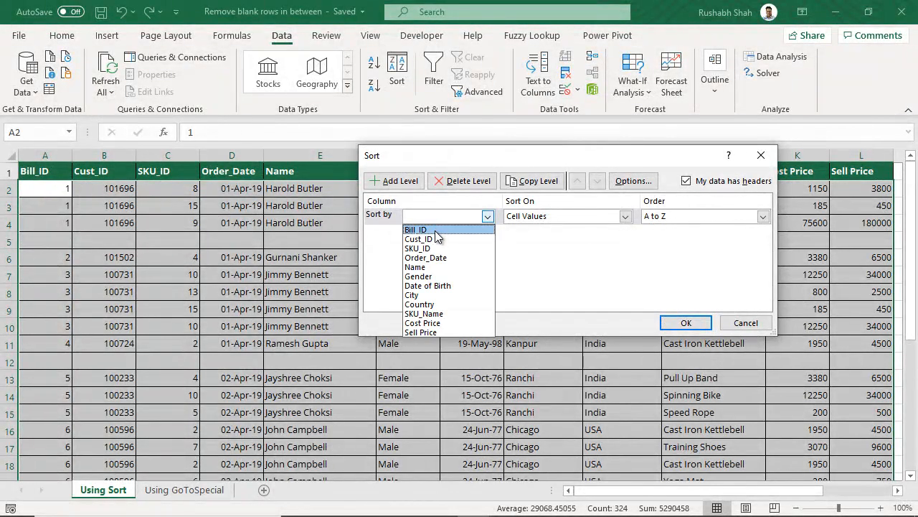
click(416, 229)
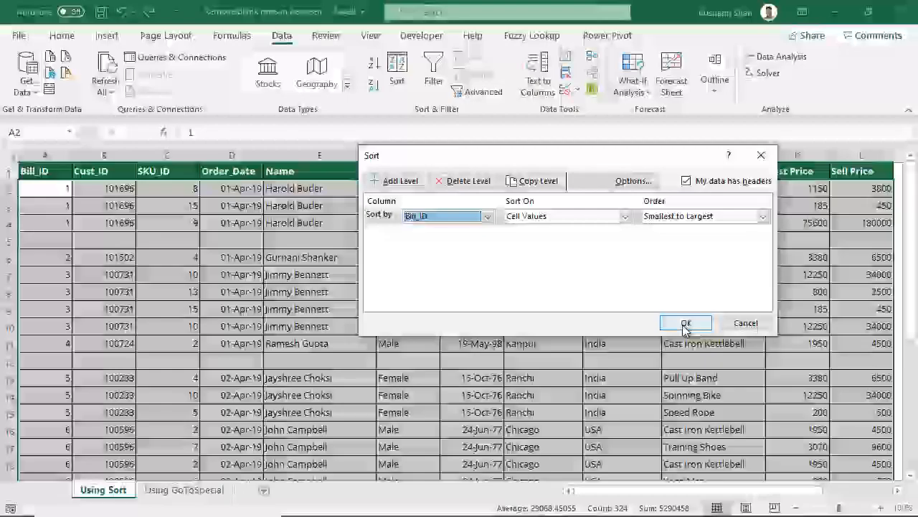
click(684, 323)
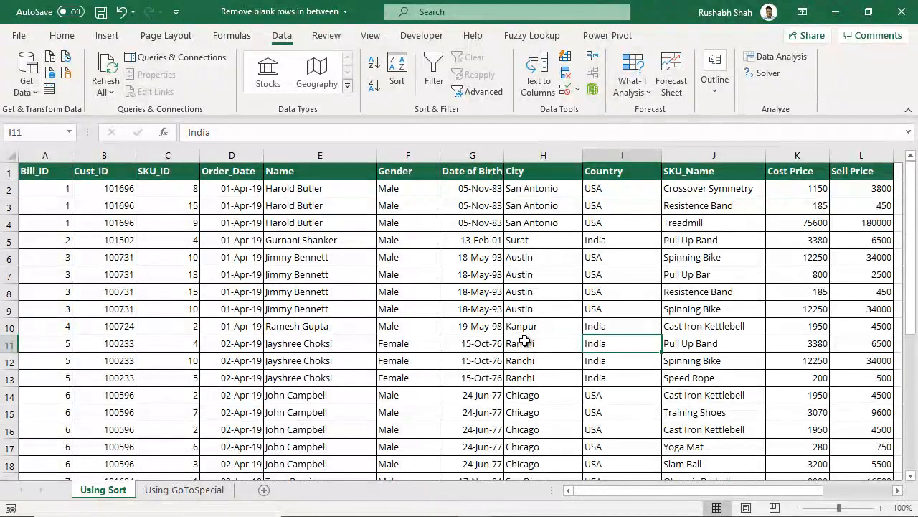
- Review the blank rows sorted to the bottom, then switch to the Using GoToSpecial sheet
scroll(down, 3)
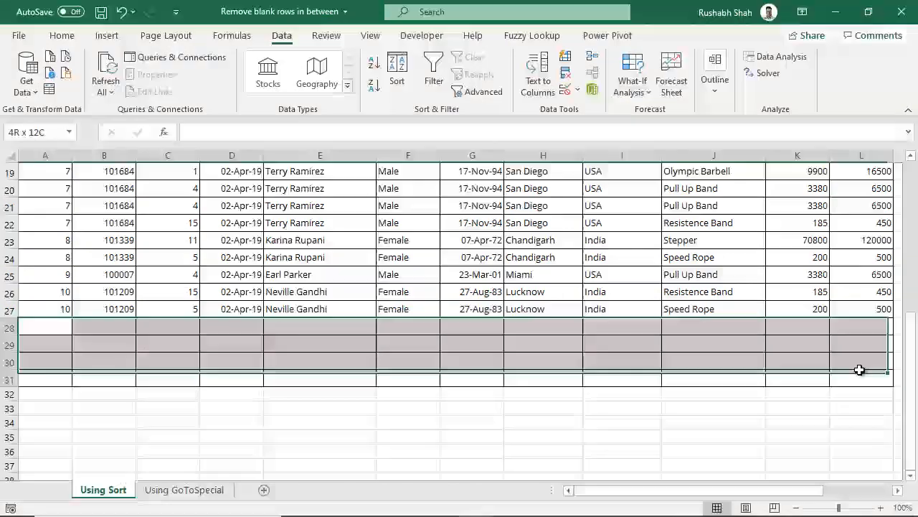
click(106, 330)
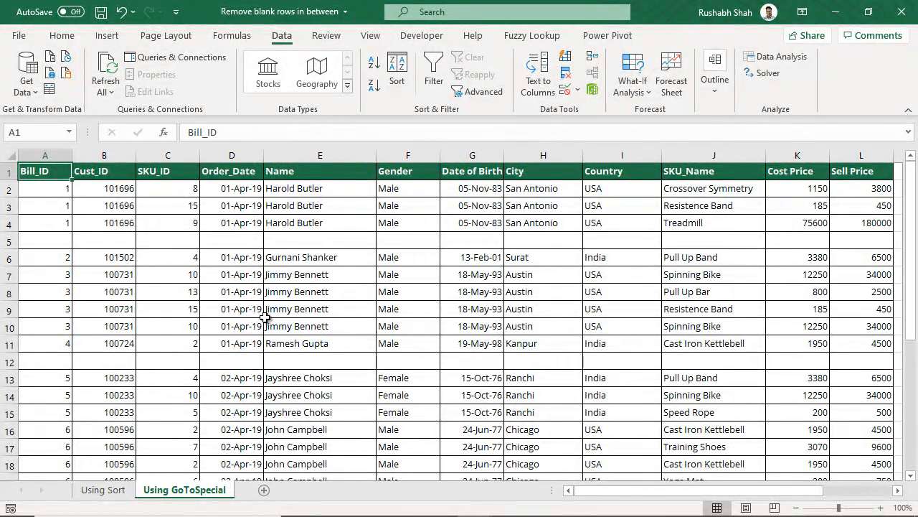
- Select only the blank cells in the data using Go To Special > Blanks
scroll(down, 3)
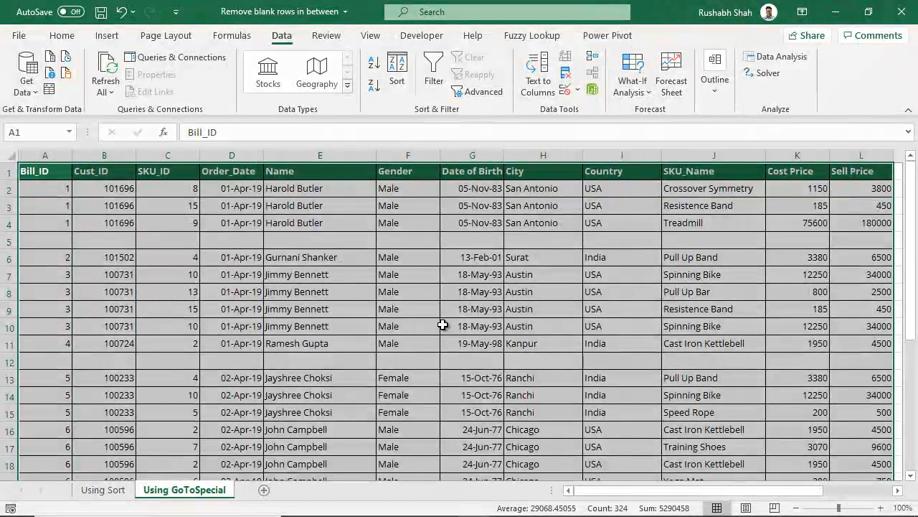
click(61, 35)
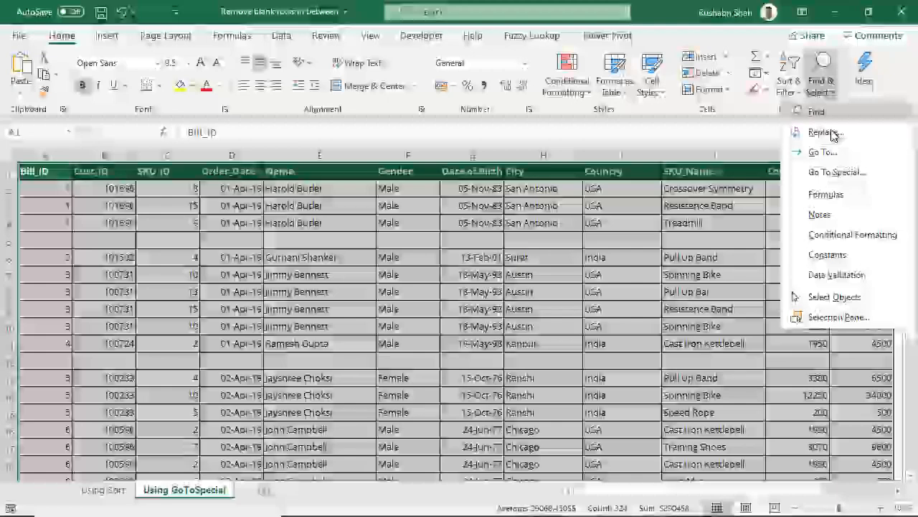
click(836, 172)
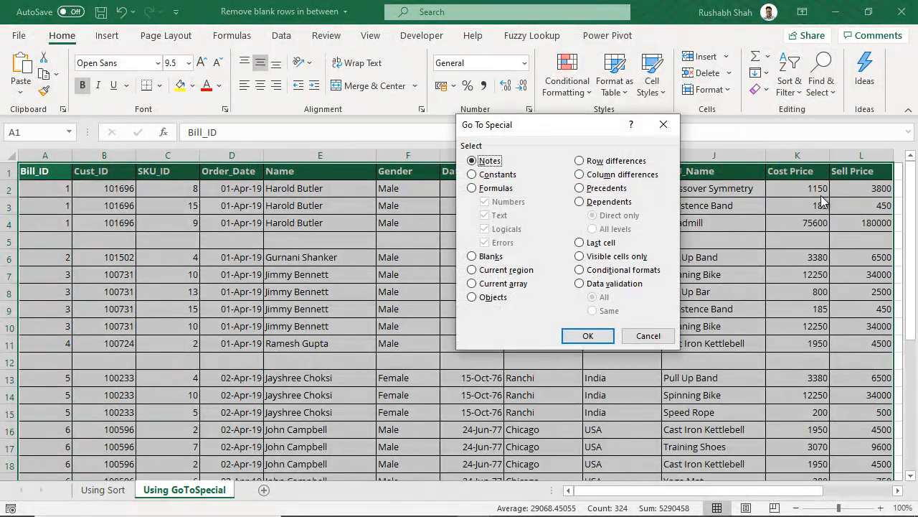
click(472, 255)
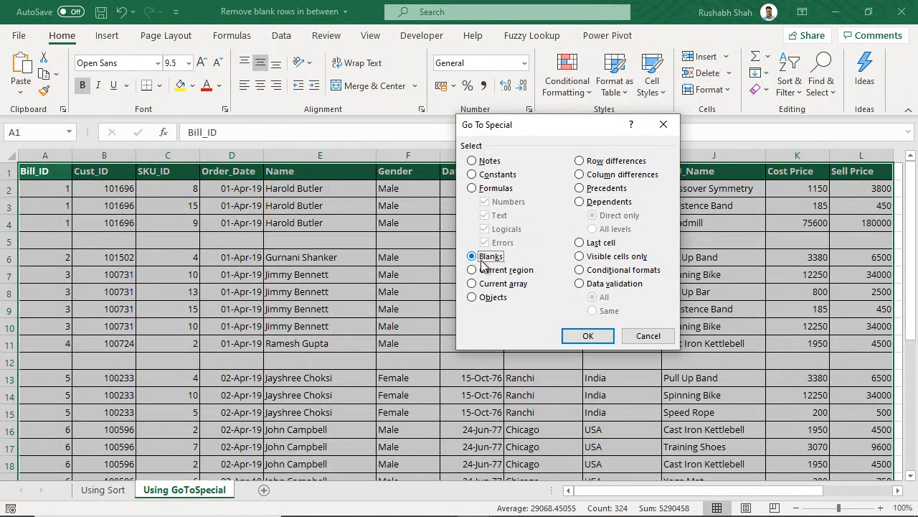
click(588, 336)
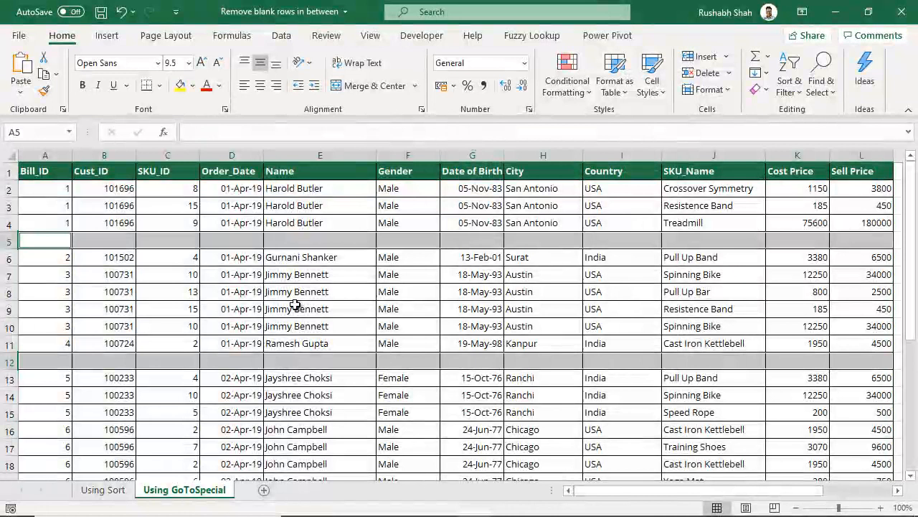
scroll(down, 3)
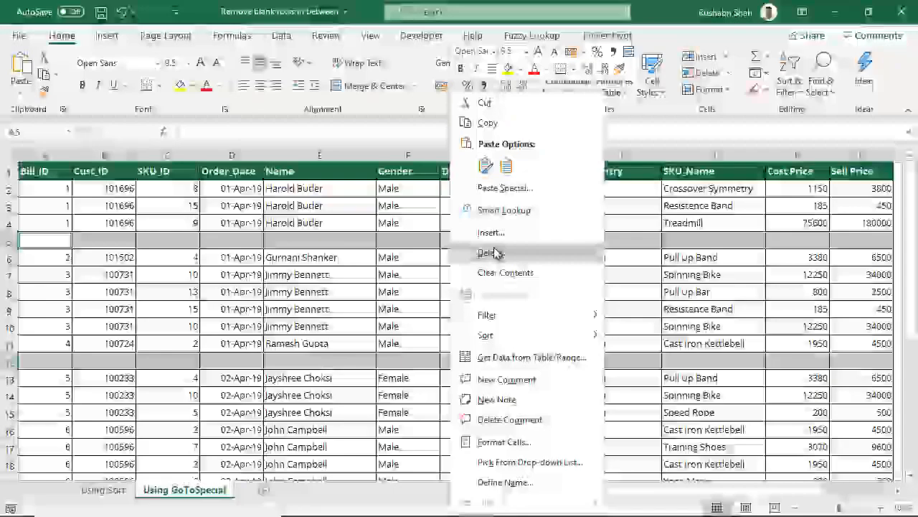
click(490, 253)
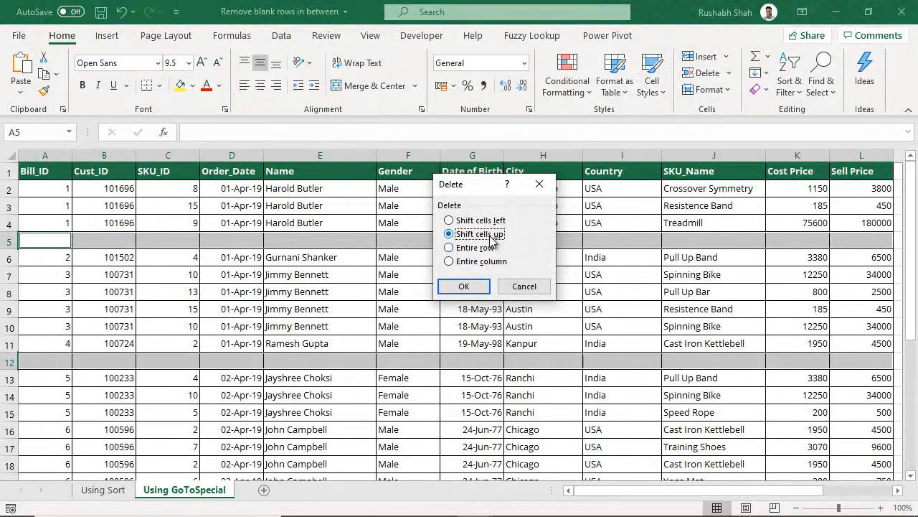
click(448, 233)
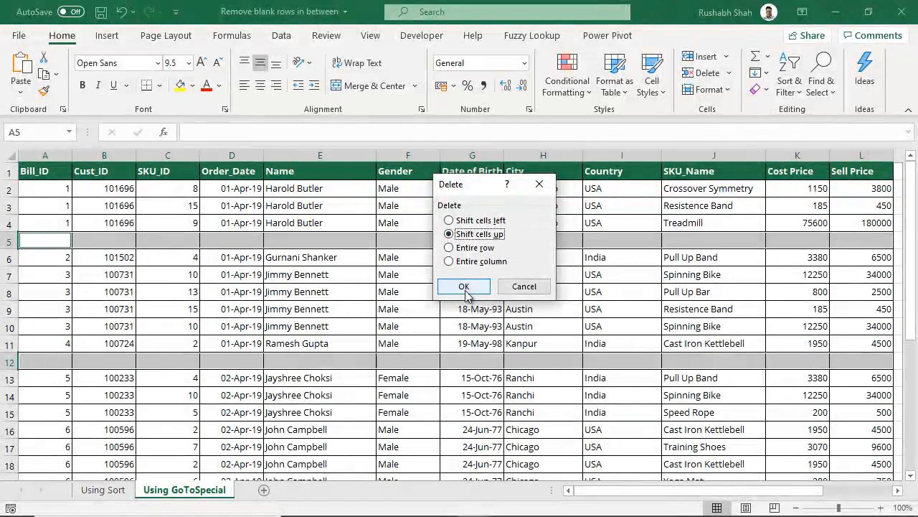
click(464, 285)
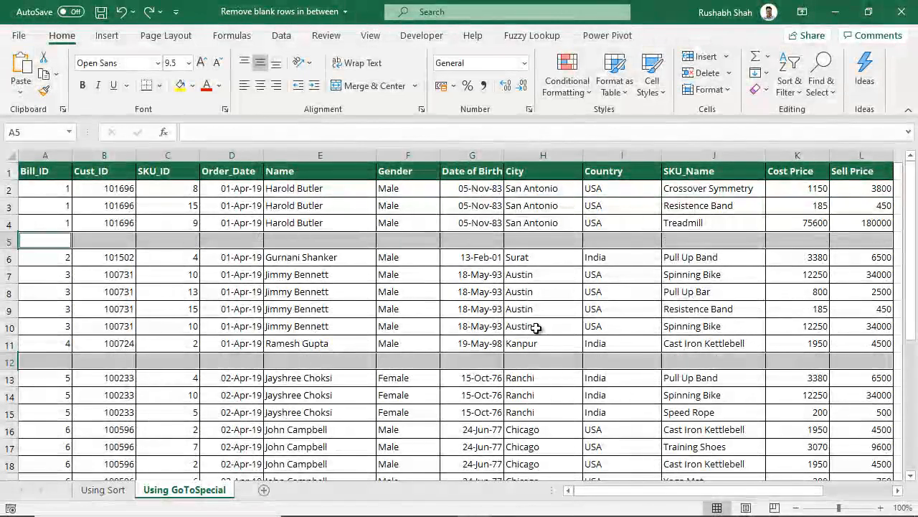
- Select the data including the partly filled row 5 and pick its blank cells via Go To Special
click(408, 240)
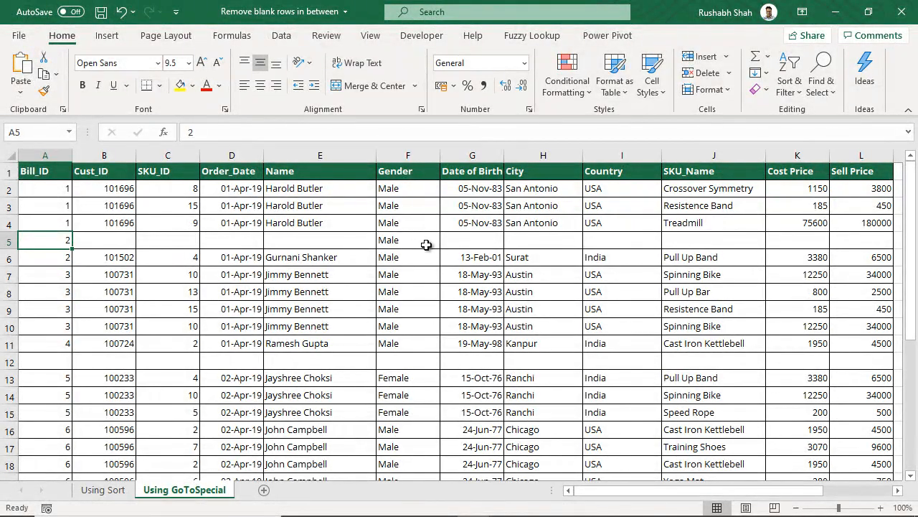
drag(45, 240, 232, 240)
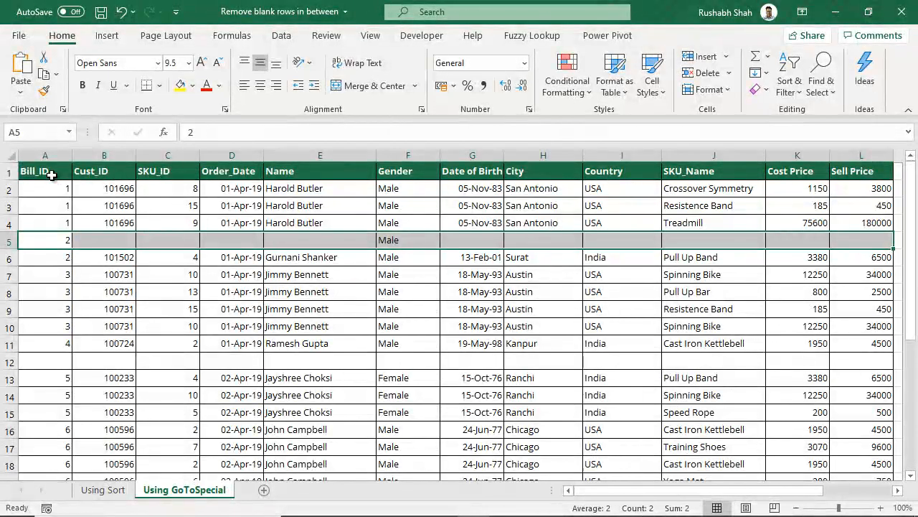
scroll(down, 3)
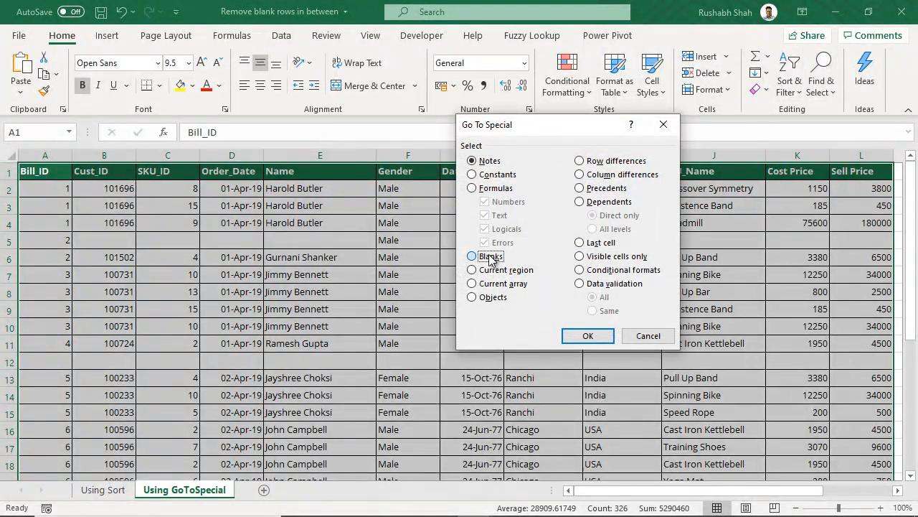
click(588, 336)
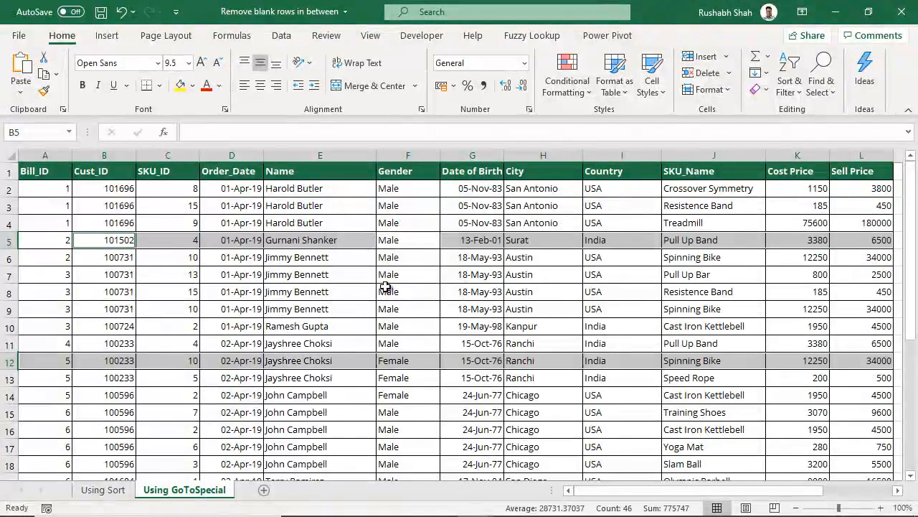
scroll(down, 3)
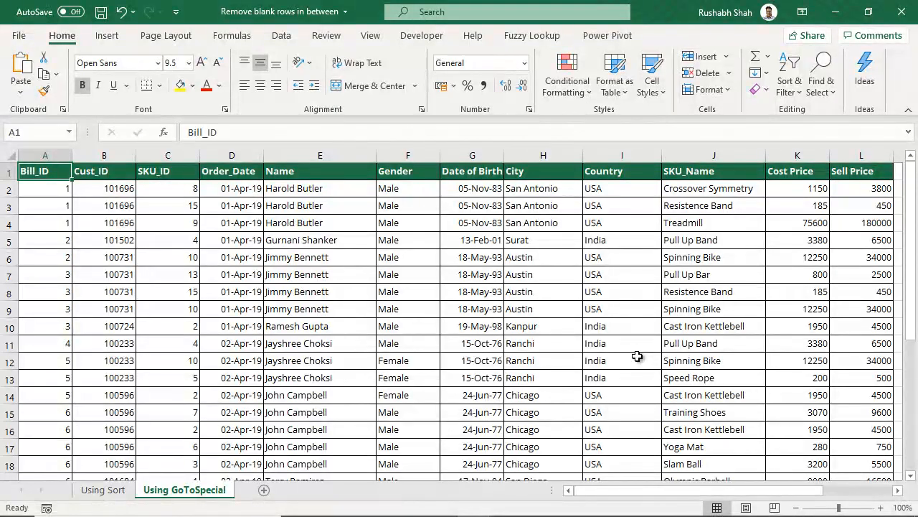
mouse_move(454, 370)
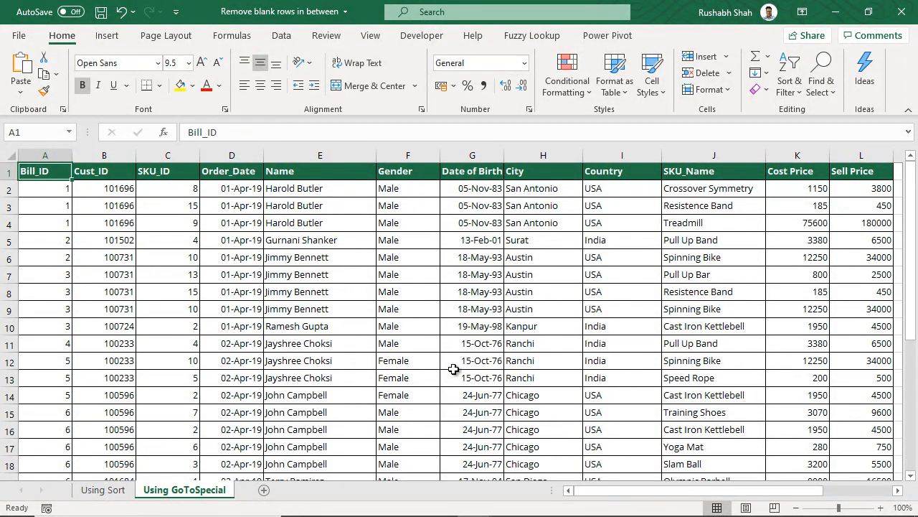